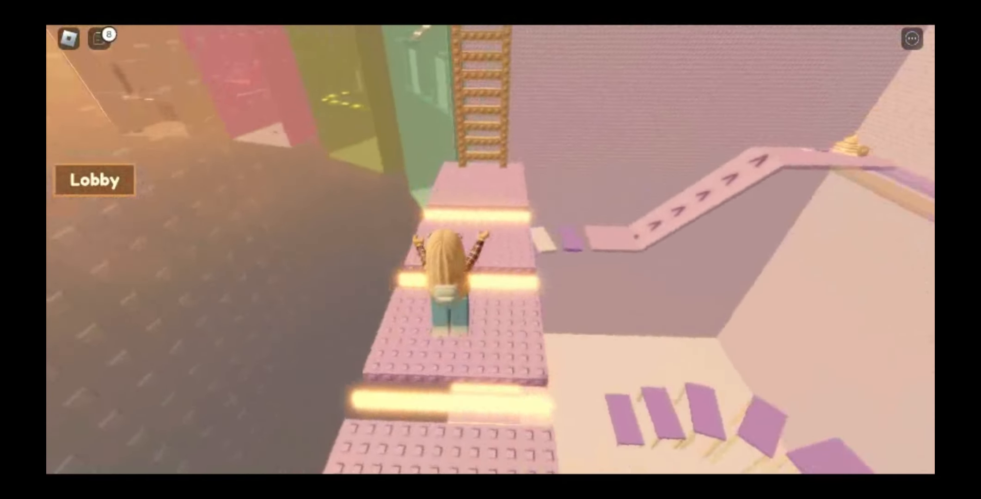
Run the avatar across the glowing pink platforms and partway up the wooden ladder.
{"action": "key", "text": "w"}
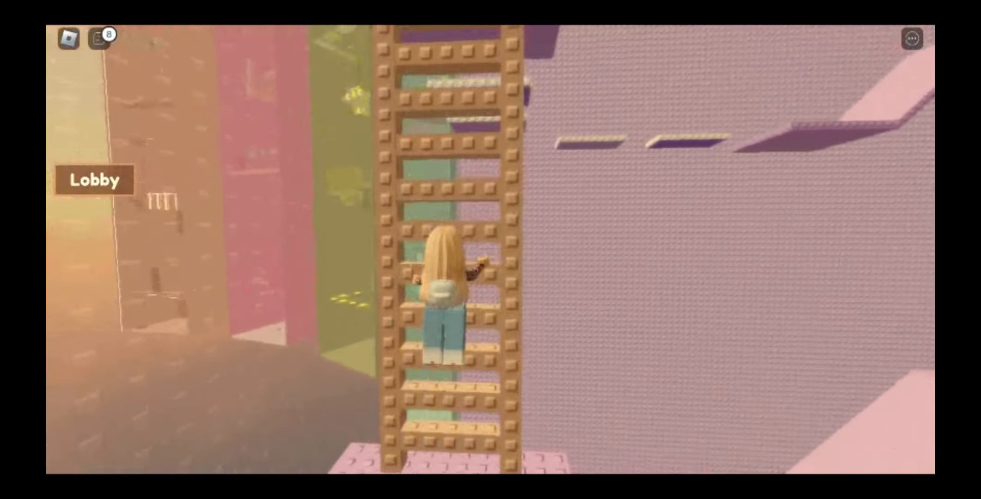